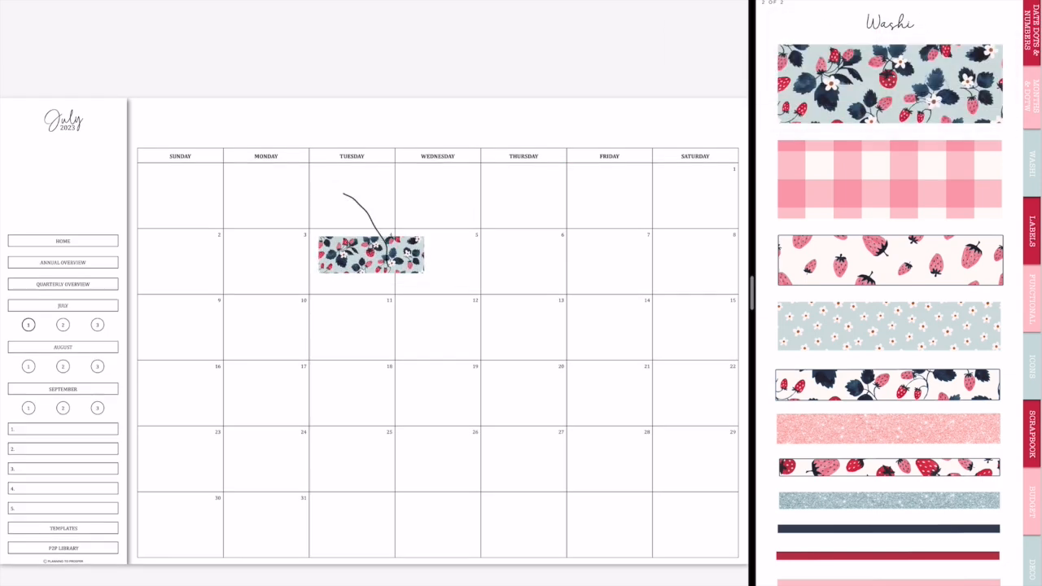
Move the strawberry washi strip to the calendar top and stretch it across the full width
left_click_drag(370, 253, 261, 118)
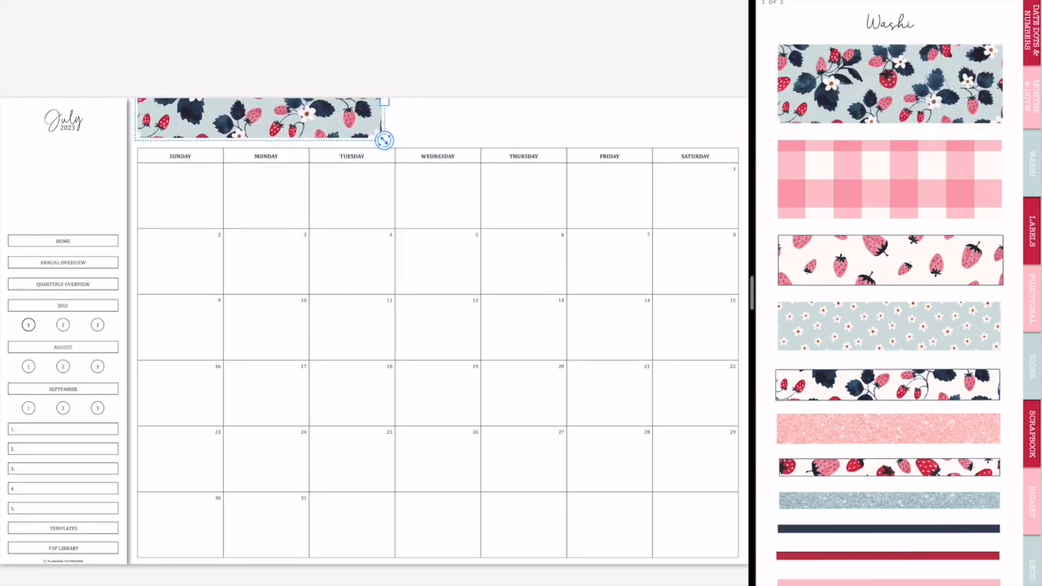
left_click_drag(383, 140, 338, 151)
type("Personal Calendar")
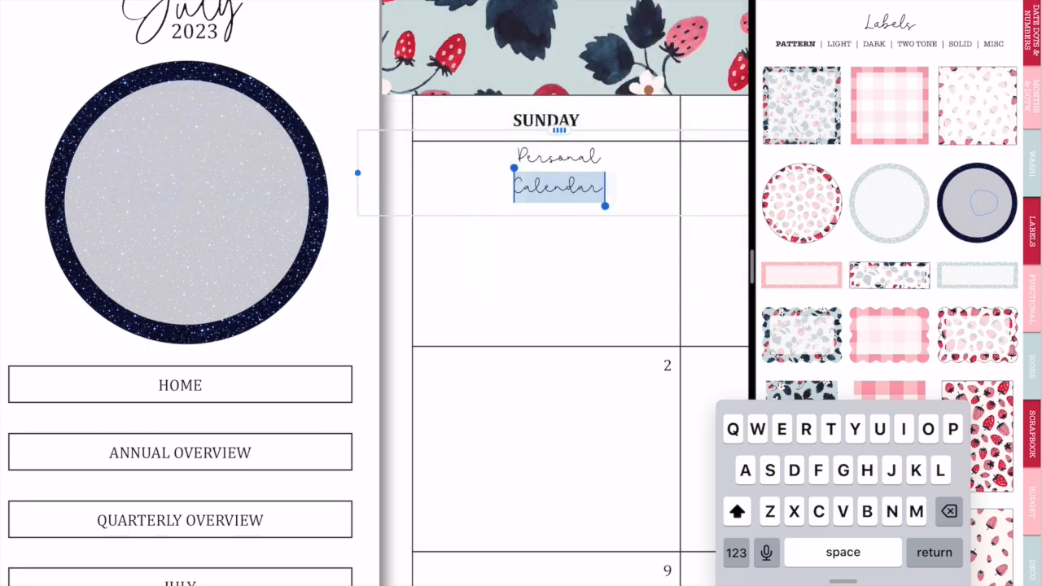
Finish placing the Personal Calendar label and bring up the icon stickers page
left_click_drag(558, 188, 204, 232)
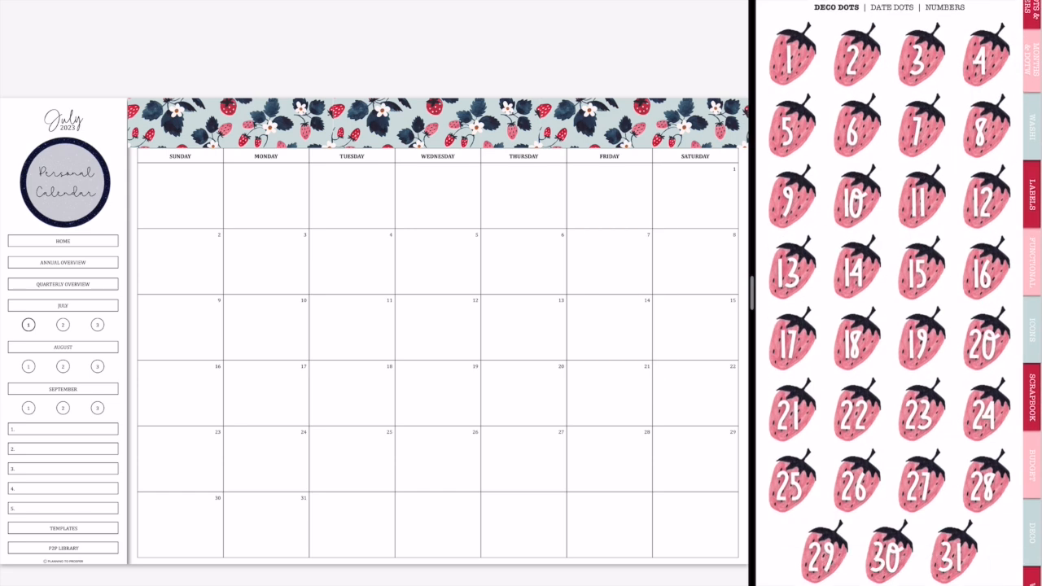
left_click(1027, 188)
type("Church @")
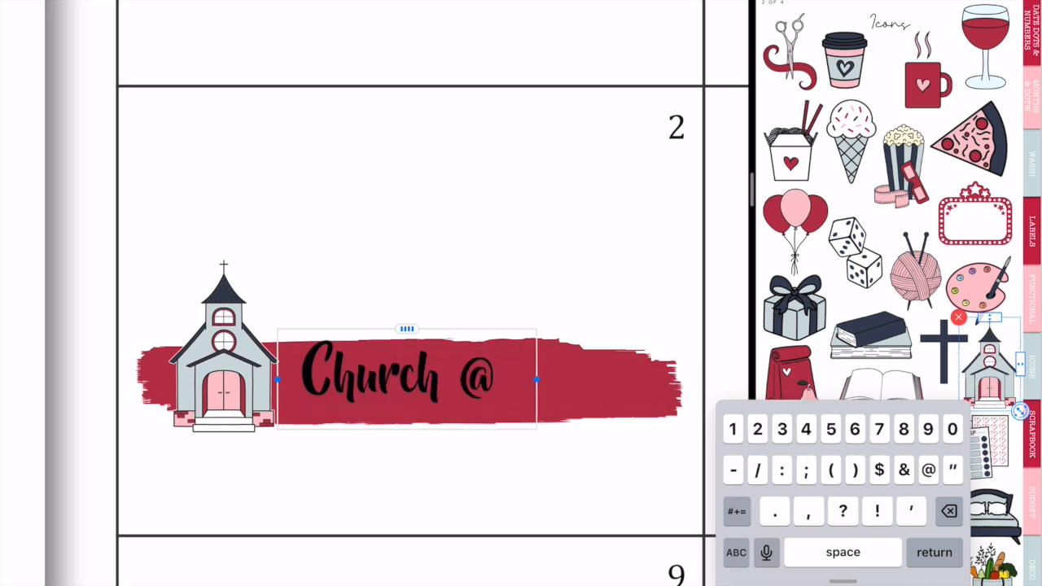
Add '10:00 am' to the church label and paste copies onto the Sundays
type("10:00 am")
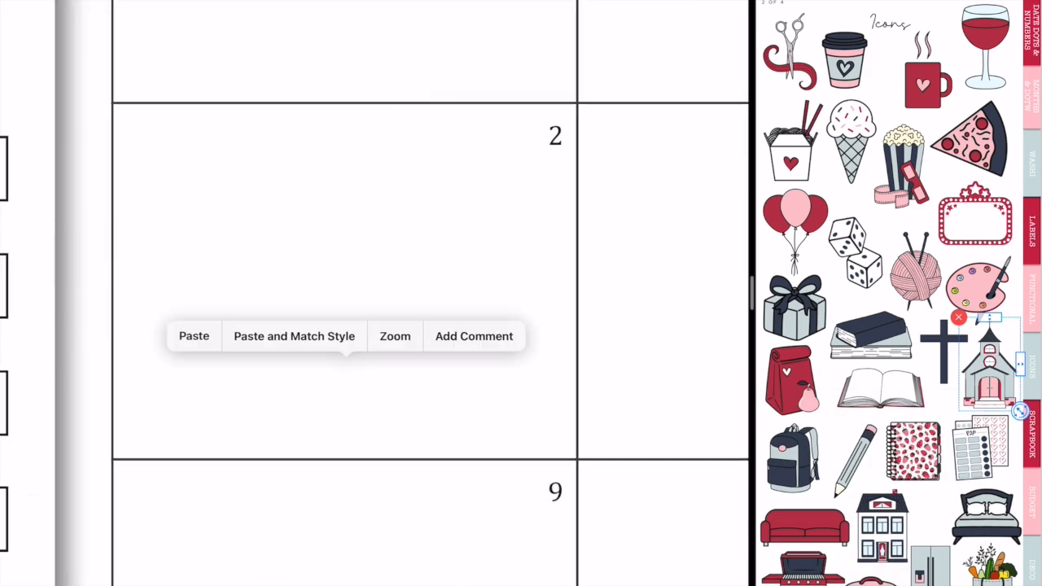
left_click(194, 335)
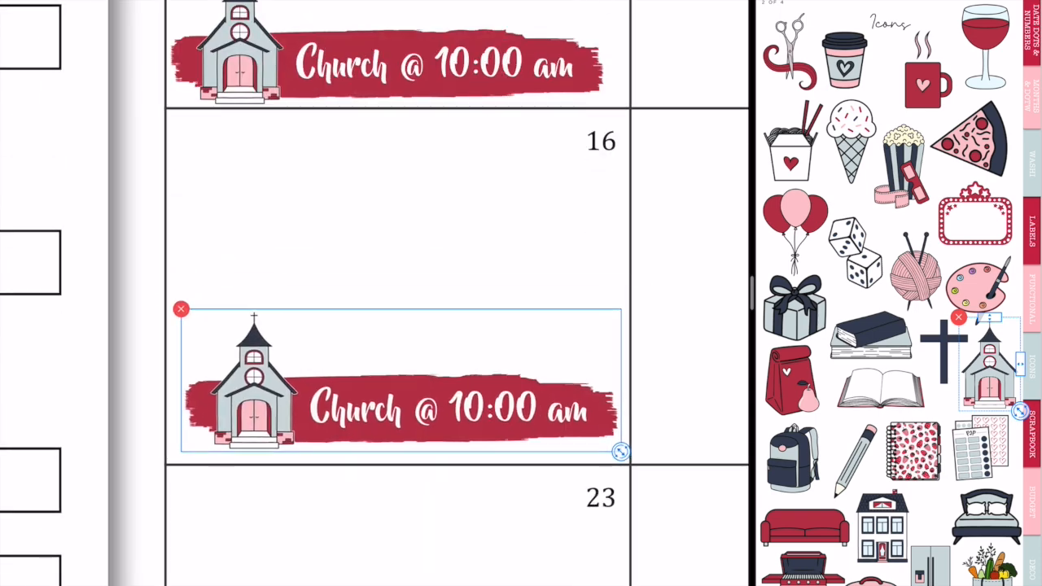
scroll("down", 3)
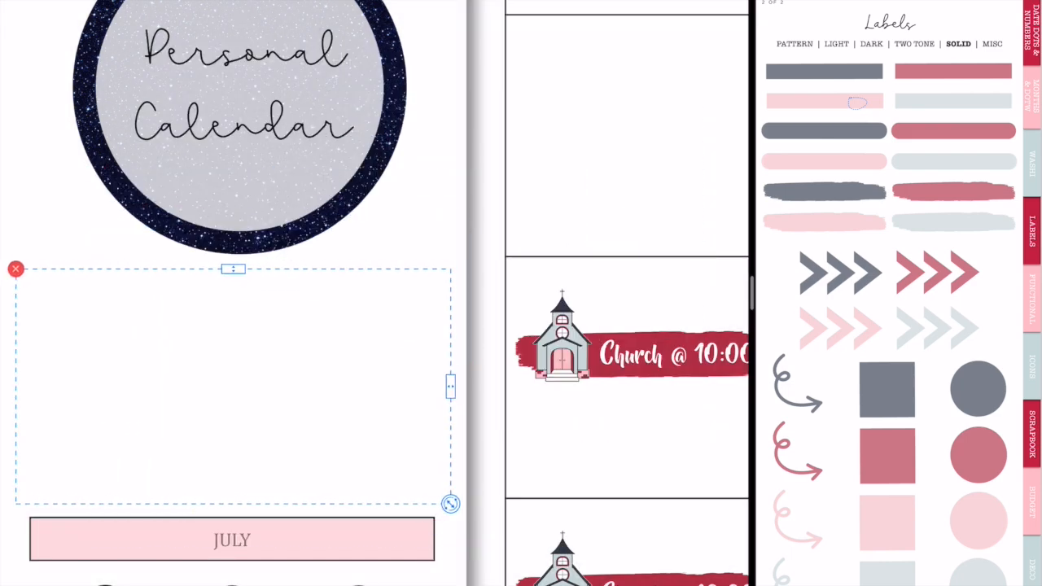
Scroll the Labels page down to the banner stickers and pick one
scroll("down", 3)
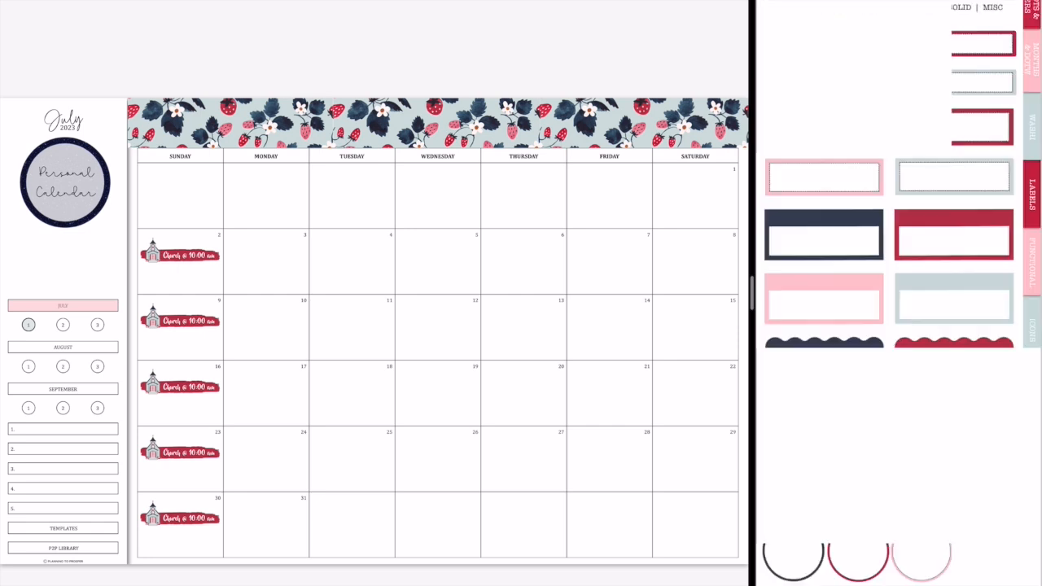
left_click(838, 7)
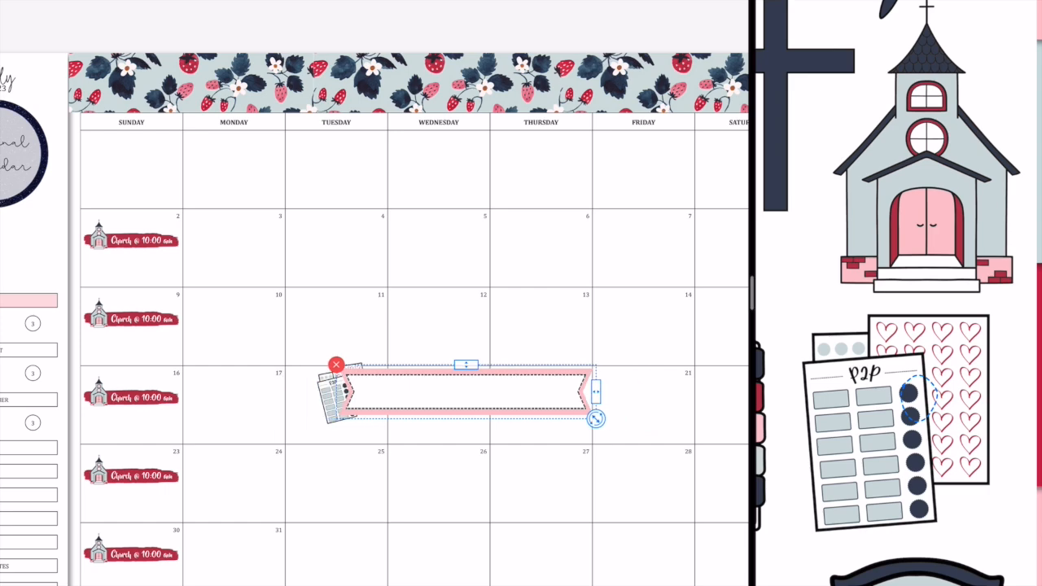
Label the pink banner 'P2P Shop Drop' and bring up its options
type("P")
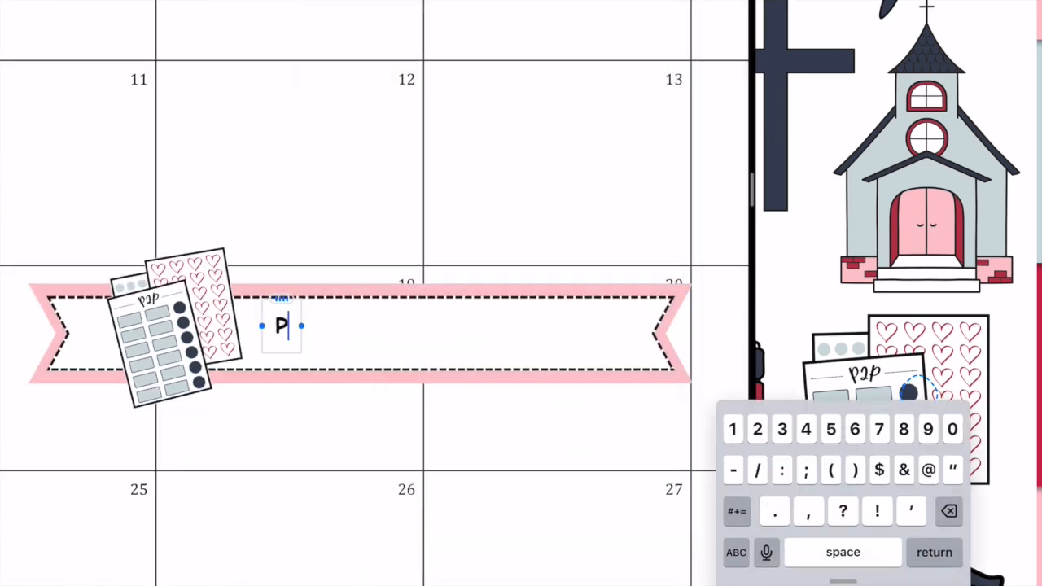
type("2P Shop Drop")
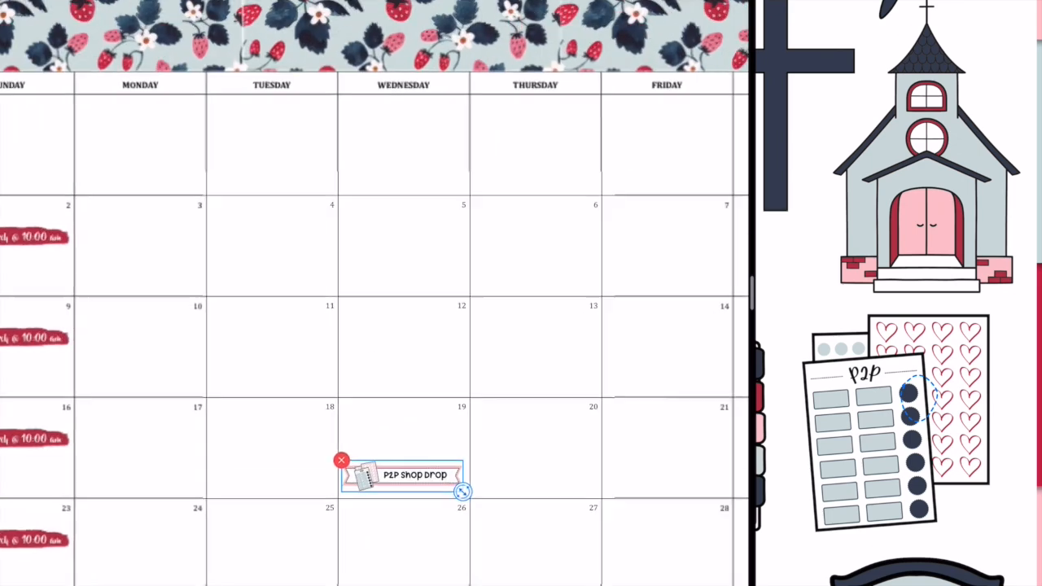
right_click(403, 475)
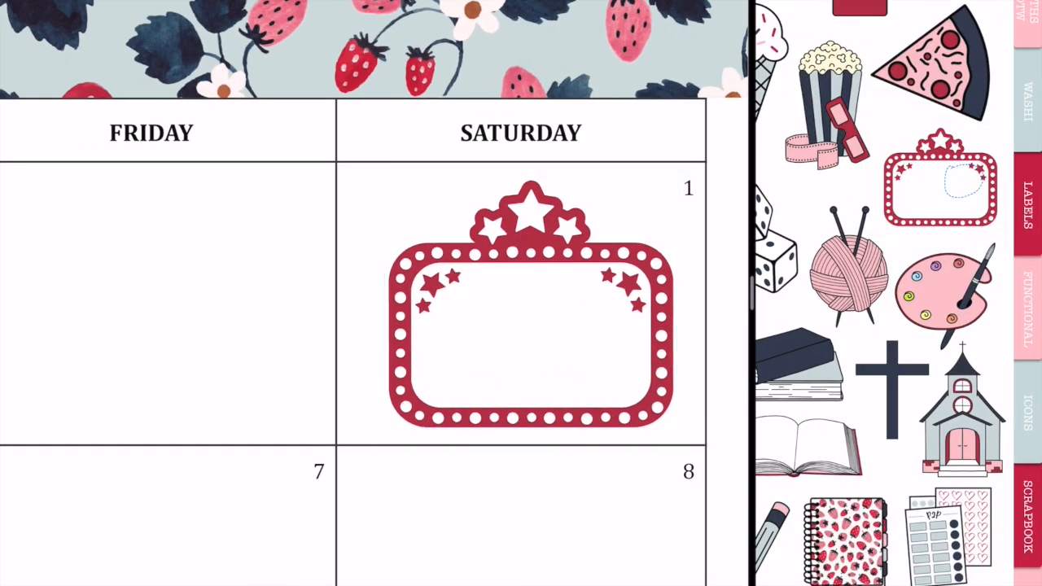
Type the movie title 'Aristoc' inside the red marquee on July 1
type("Ar")
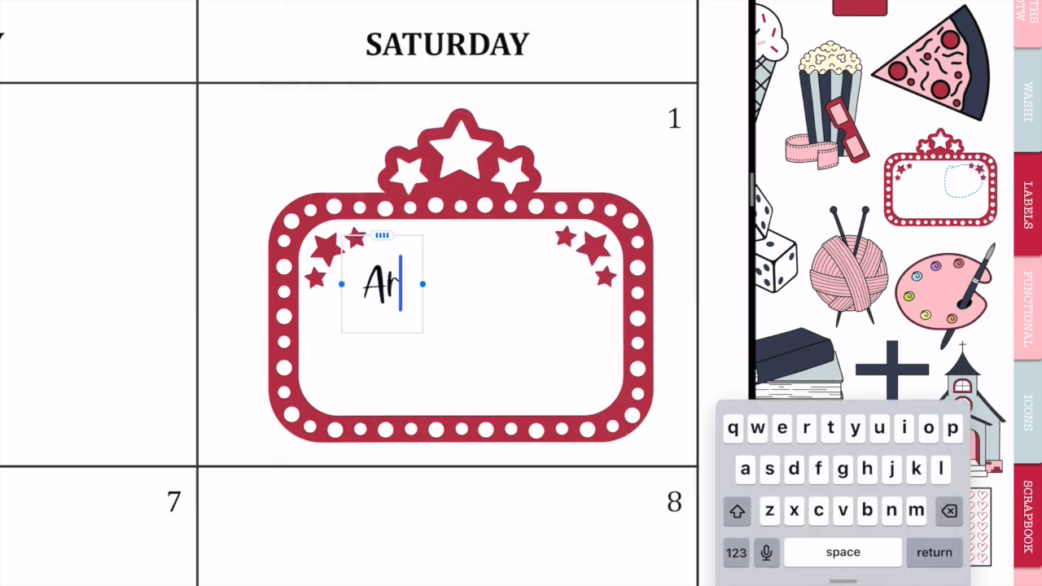
type("istoc")
type("PIANO @")
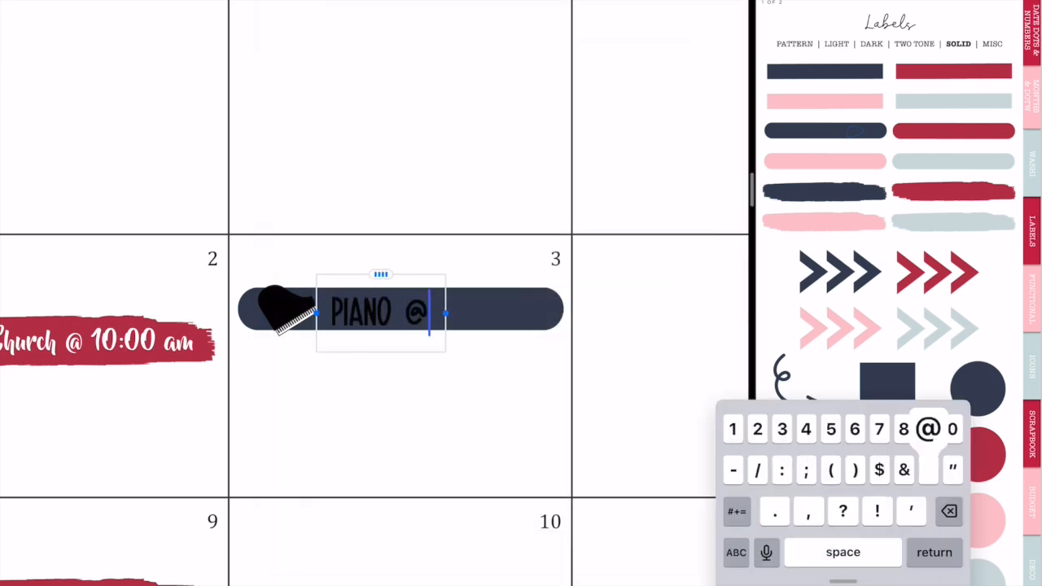
Type 'PIANO @ 3.45 PM', fix the PN typo, and move the label to another day
type("3.45 PN")
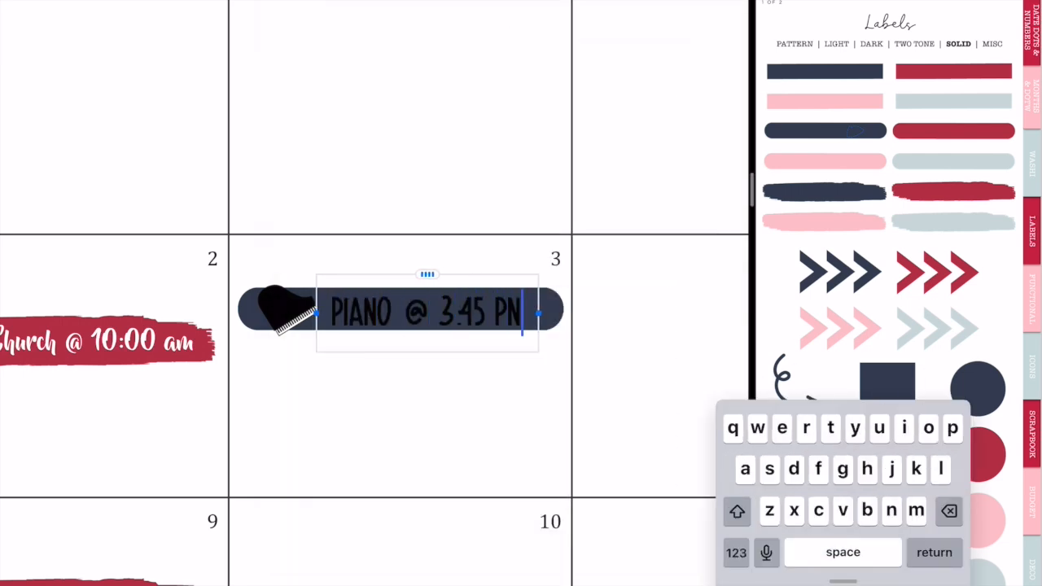
double_click(427, 312)
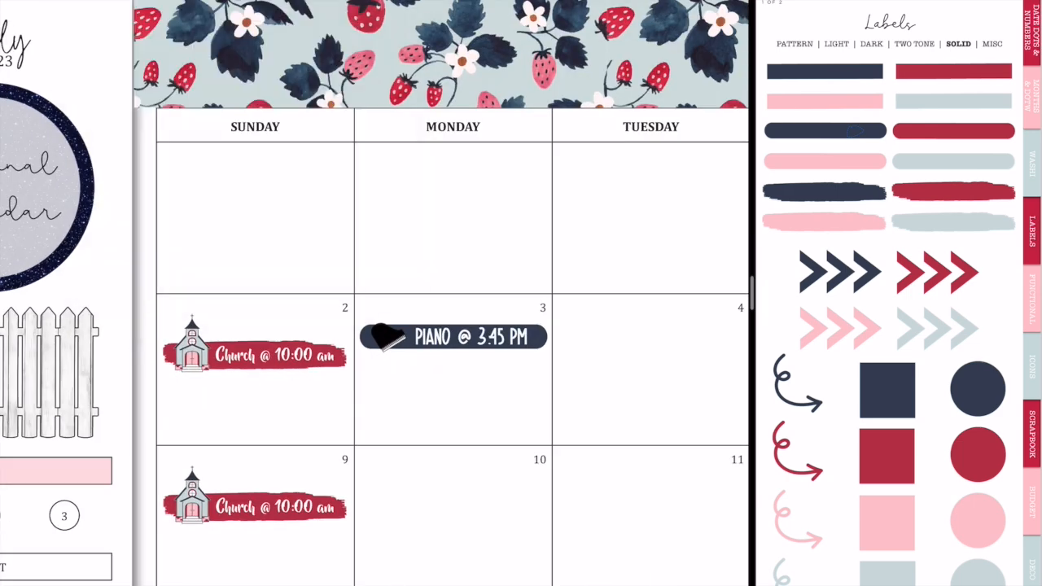
left_click_drag(453, 336, 453, 421)
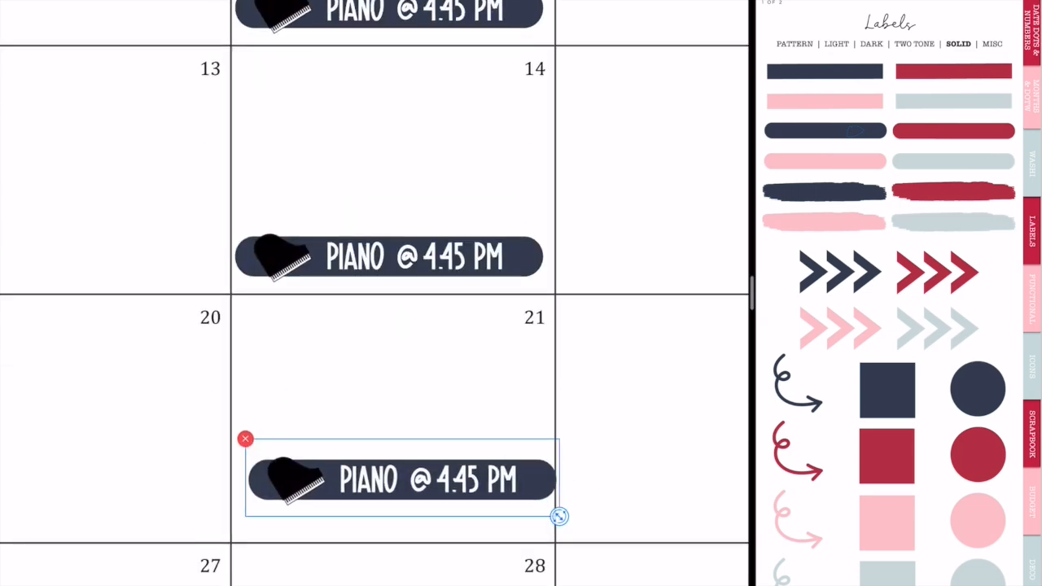
scroll("down", 3)
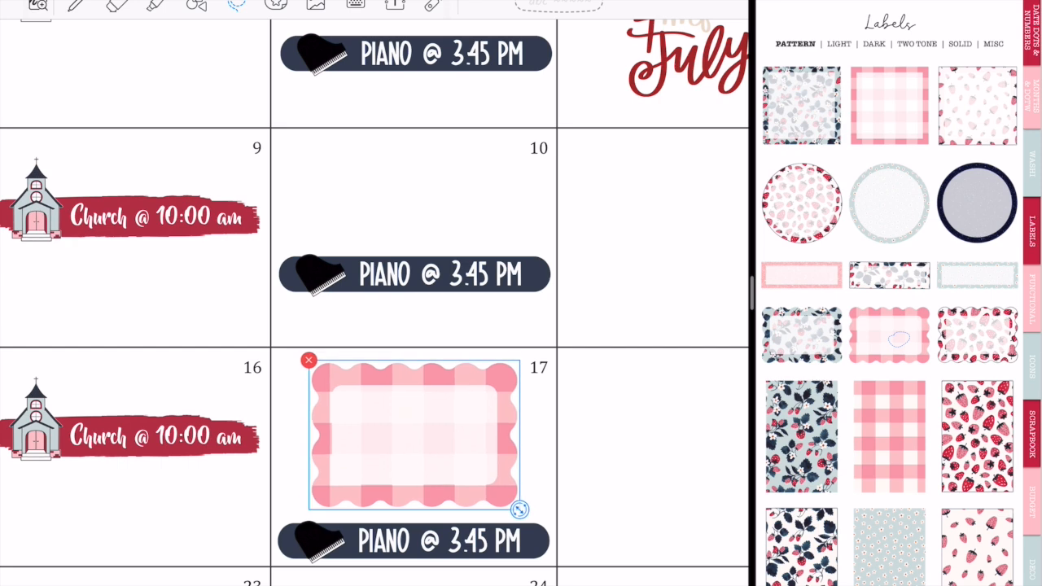
Type 'First Day Of Homeschool!' inside the pink gingham label on July 17
type("Fu")
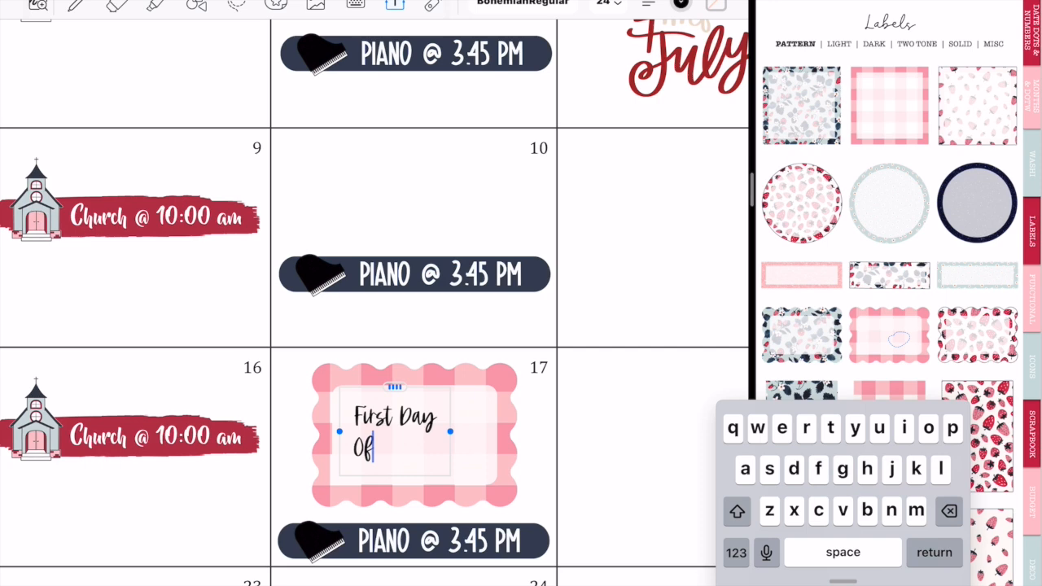
type("Homeschool!")
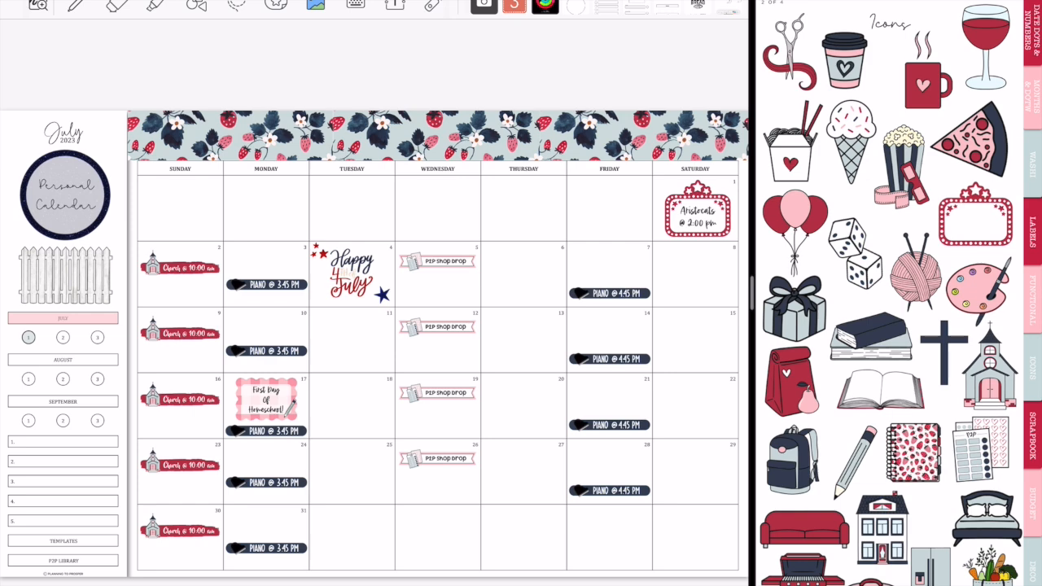
Scroll through the icon stickers beside the full July calendar
scroll("down", 3)
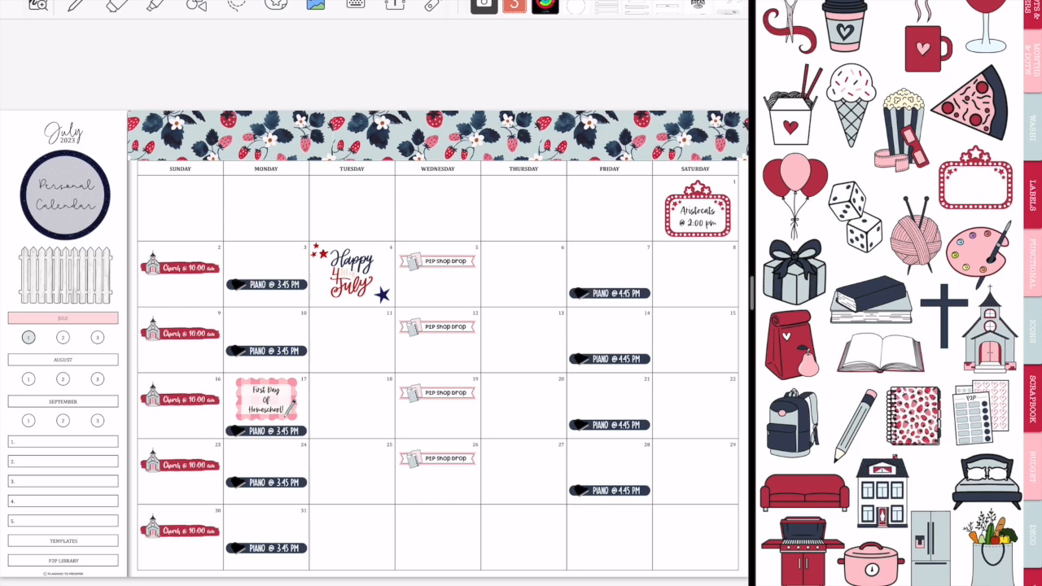
scroll("down", 3)
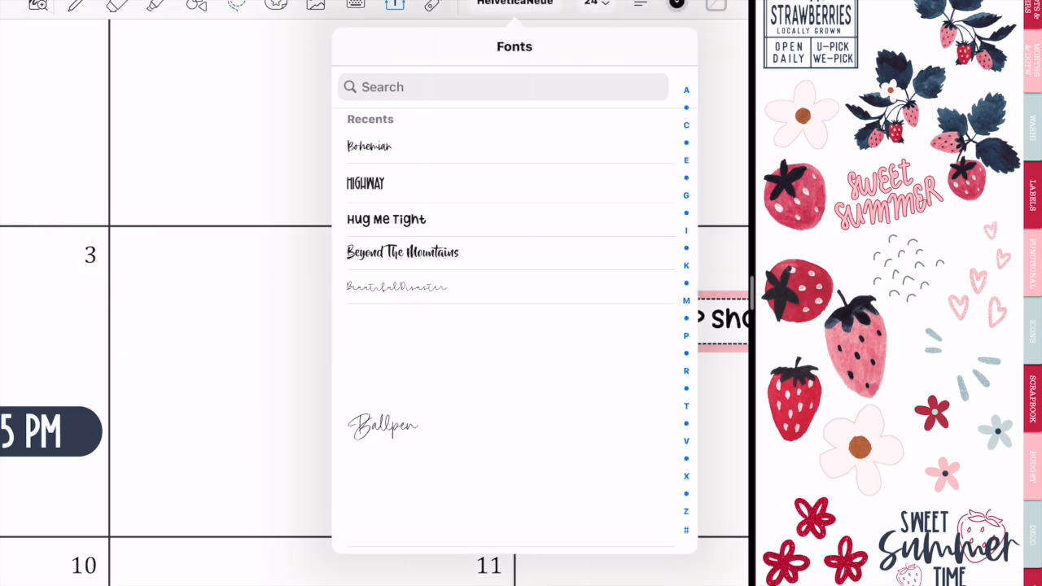
Finish typing 'Happy 4th of July!' in the July 4 text box
left_click(402, 252)
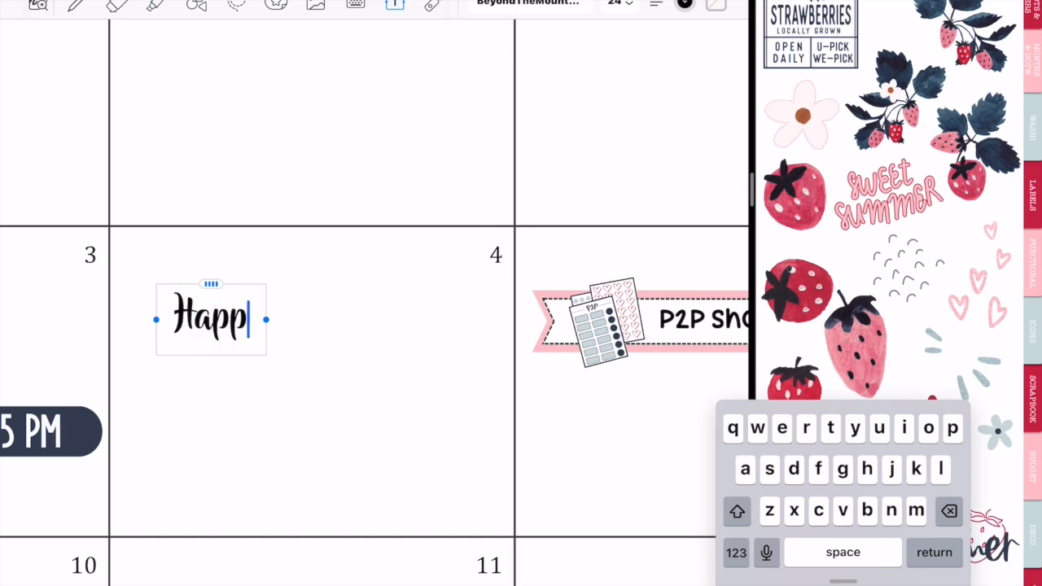
type("y 4th of Jul")
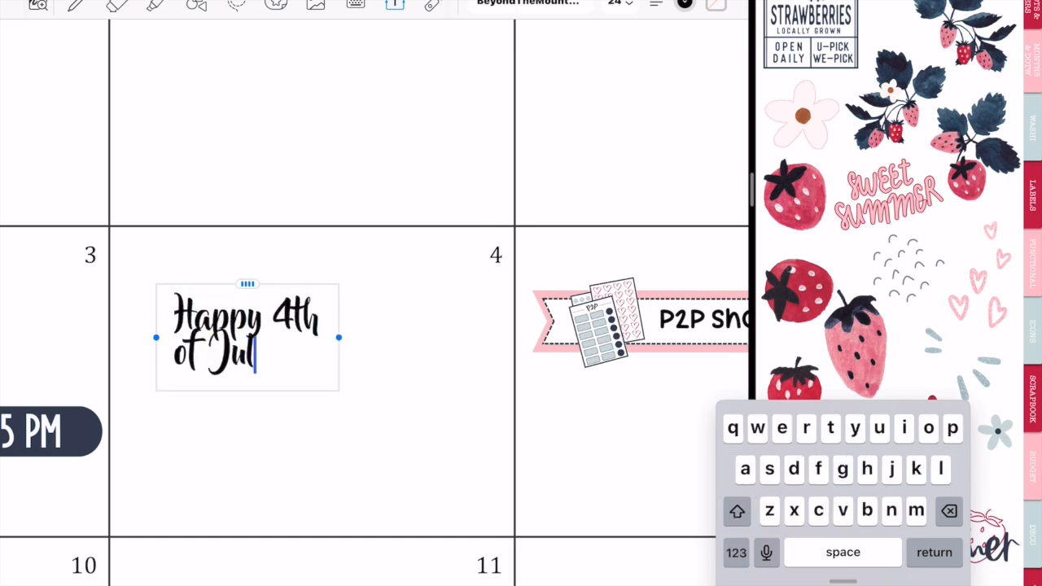
type("y!")
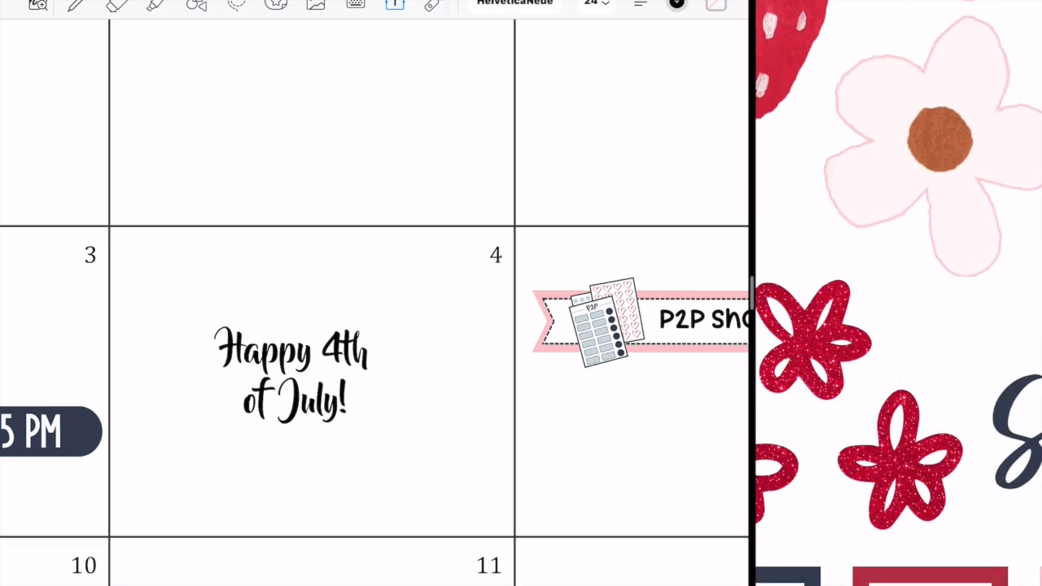
Place the glitter rays sticker and freehand-crop it down to the accent strokes
left_click(685, 6)
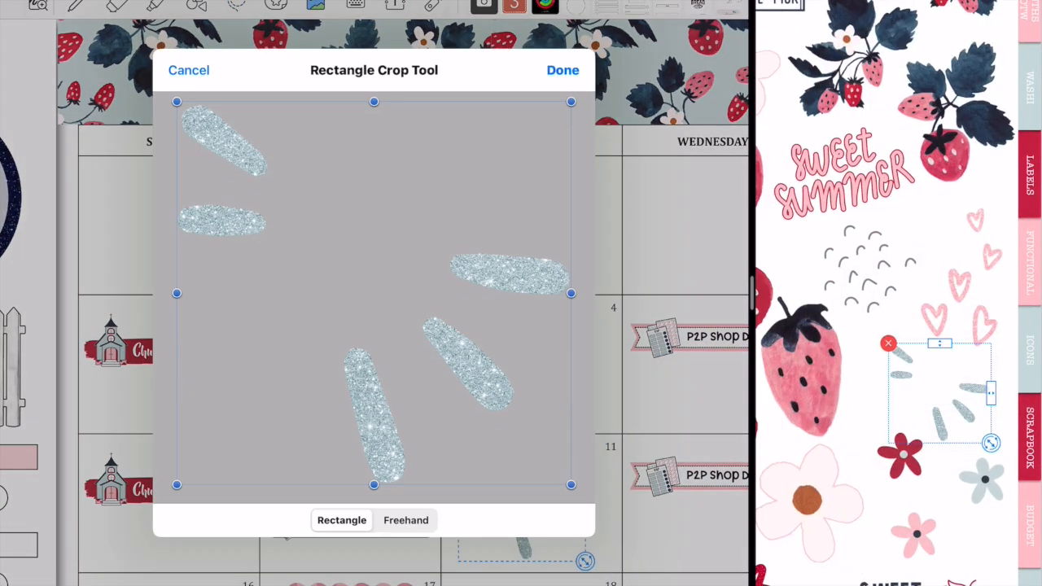
left_click(405, 520)
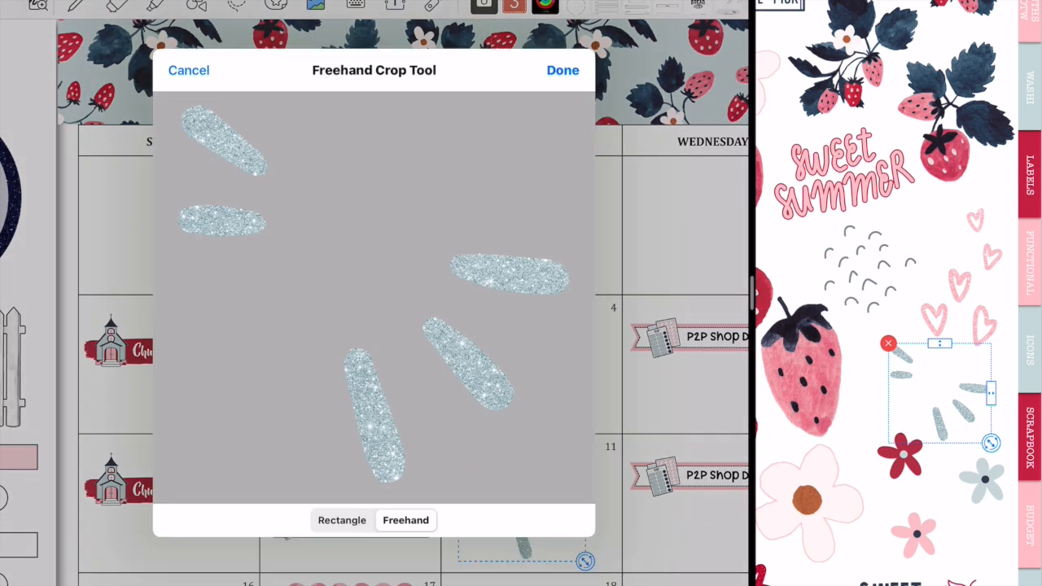
left_click(563, 70)
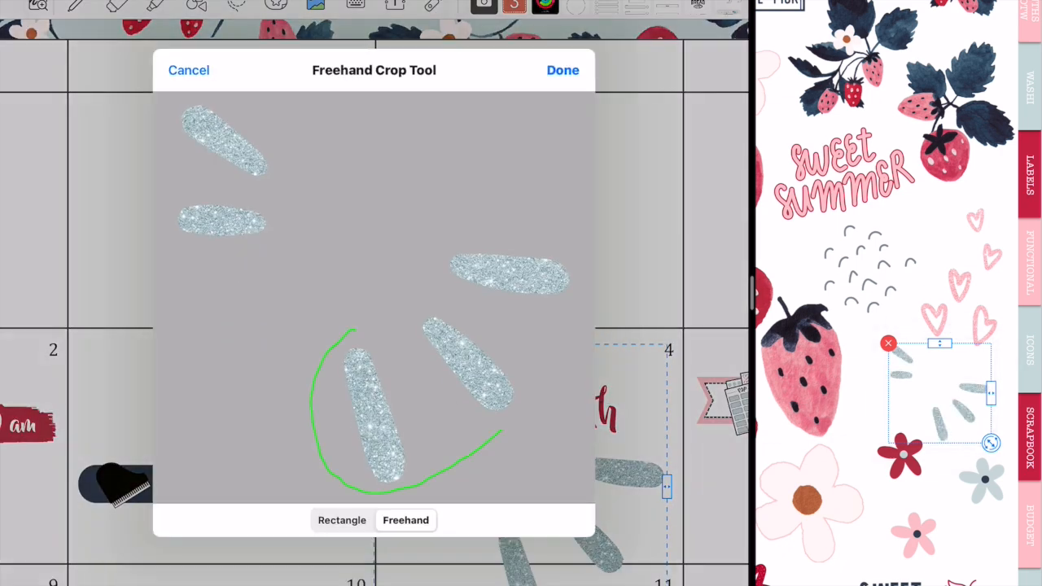
left_click(563, 70)
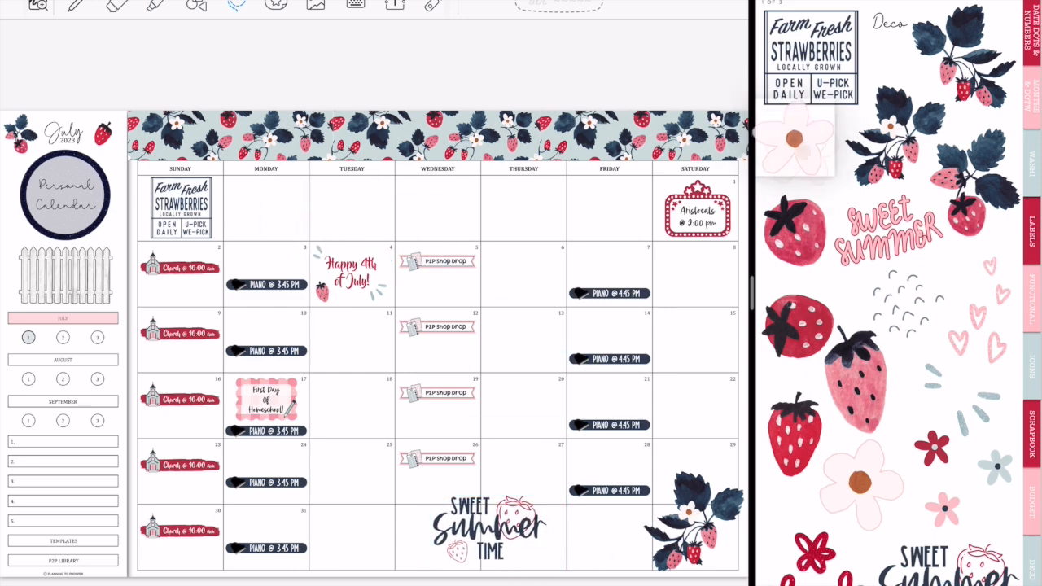
Place a pale pink flower in the first week, then copy and spread copies along the row
left_click_drag(794, 142, 568, 210)
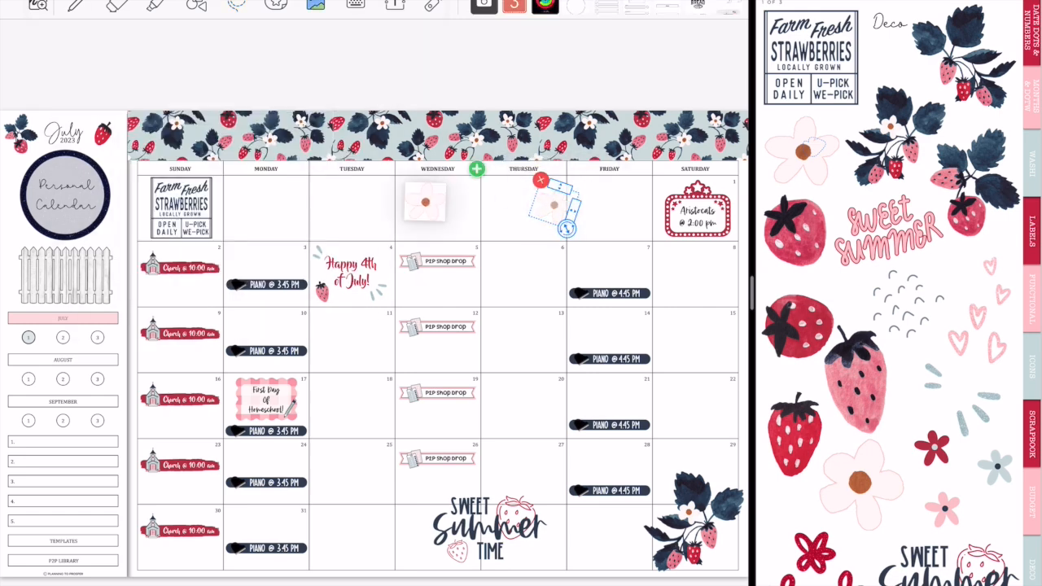
right_click(554, 208)
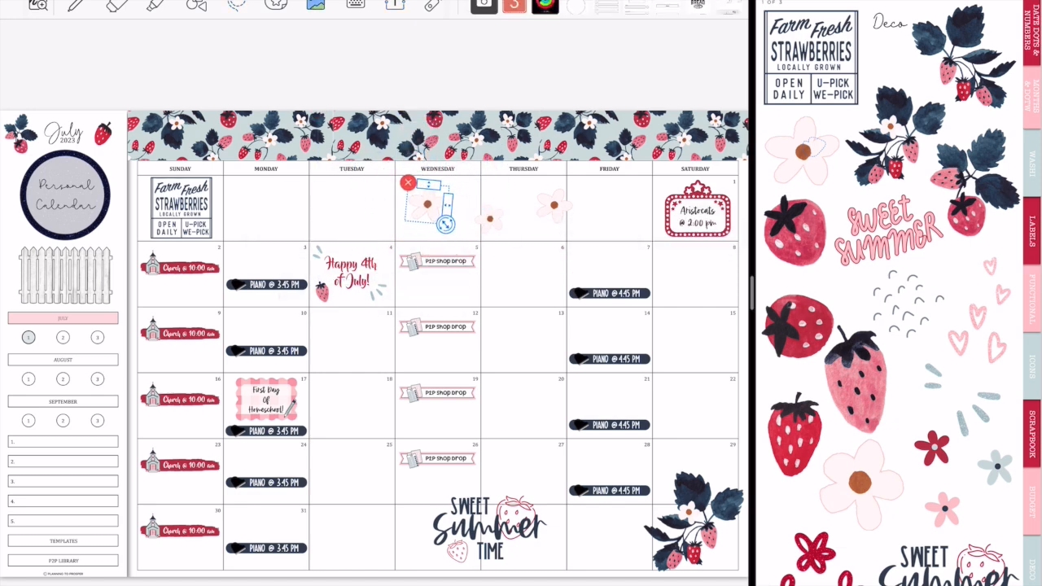
left_click_drag(440, 203, 342, 212)
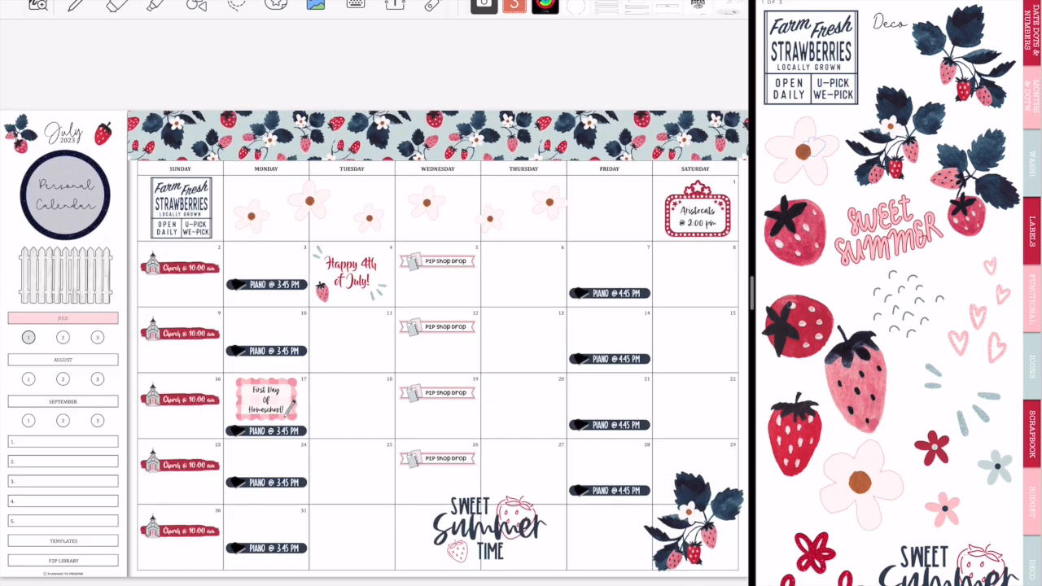
left_click_drag(489, 521, 73, 310)
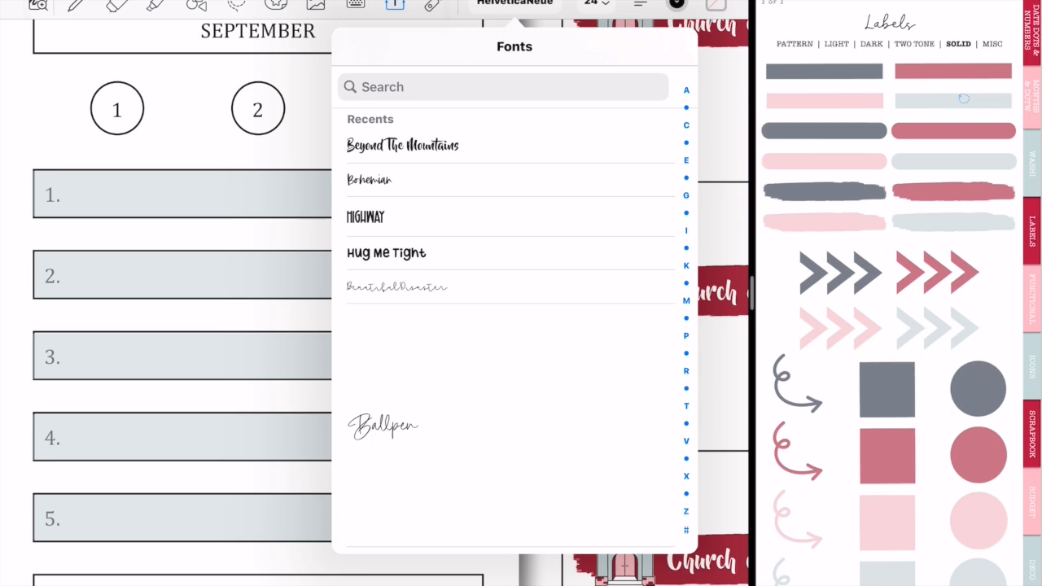
Scroll the alphabetical font list toward KG Beneath Your Beautiful for the tab text box
left_click(687, 89)
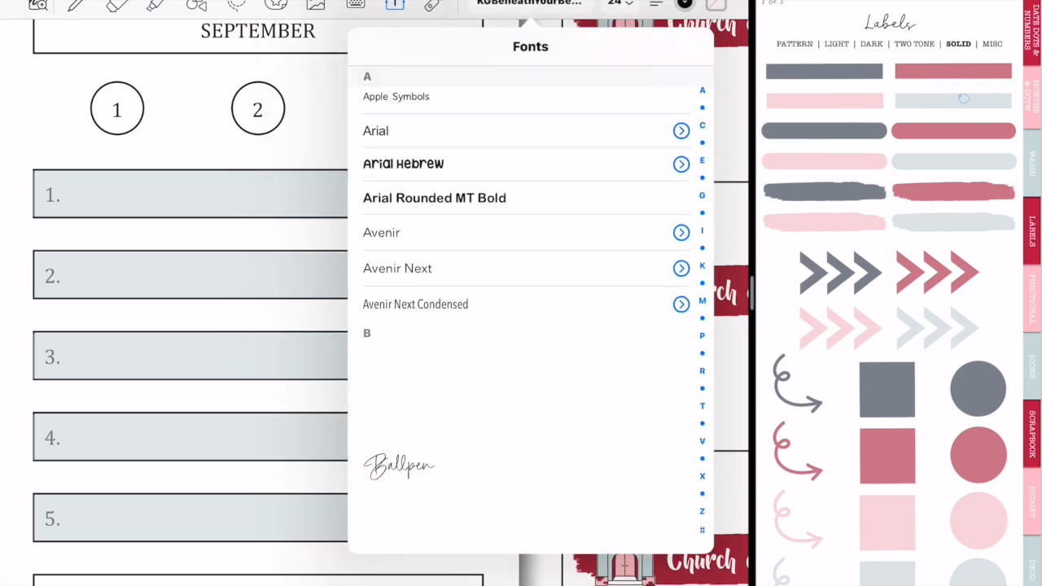
scroll("down", 3)
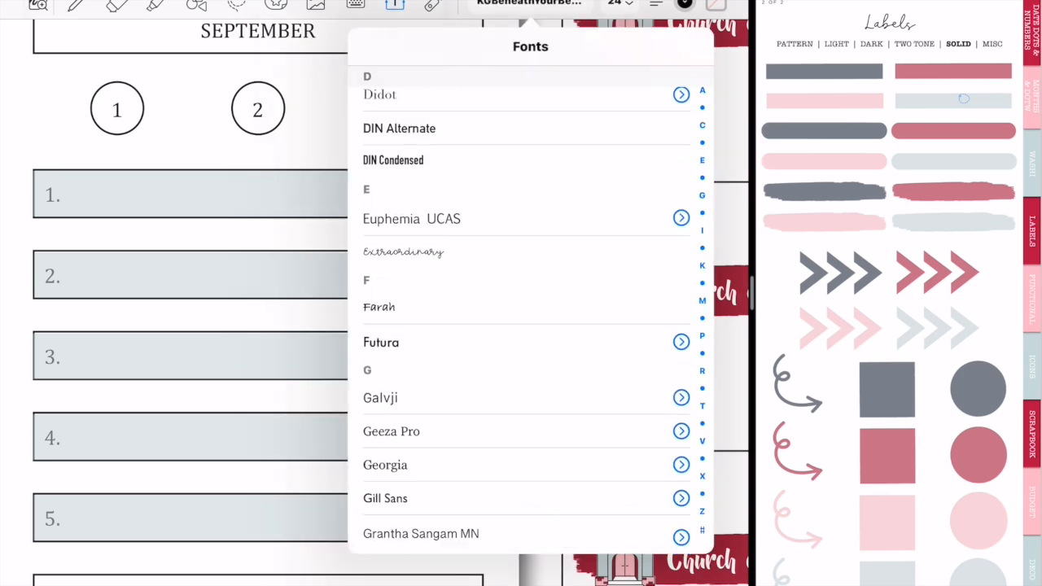
scroll("down", 3)
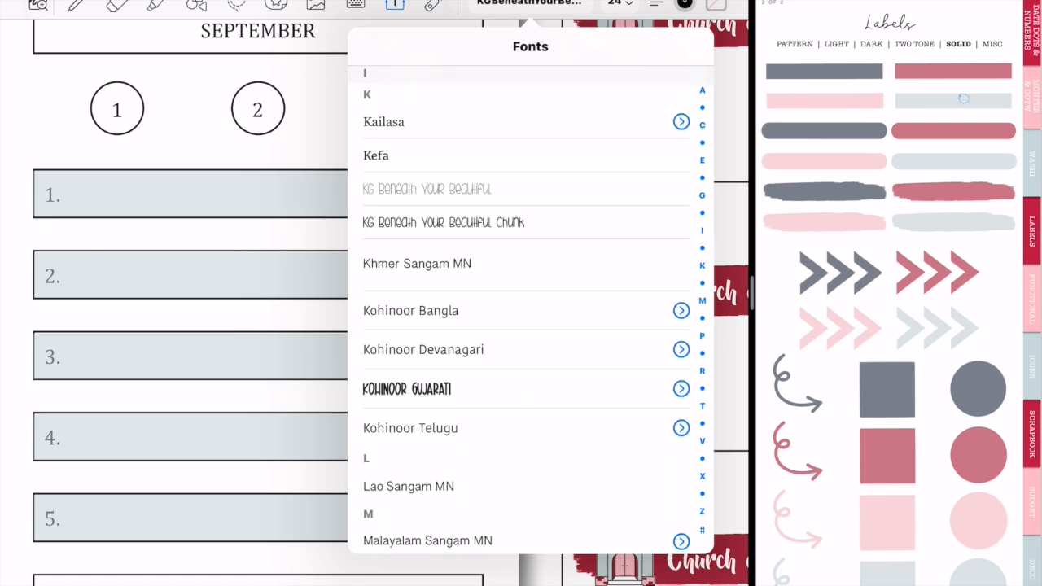
scroll("down", 3)
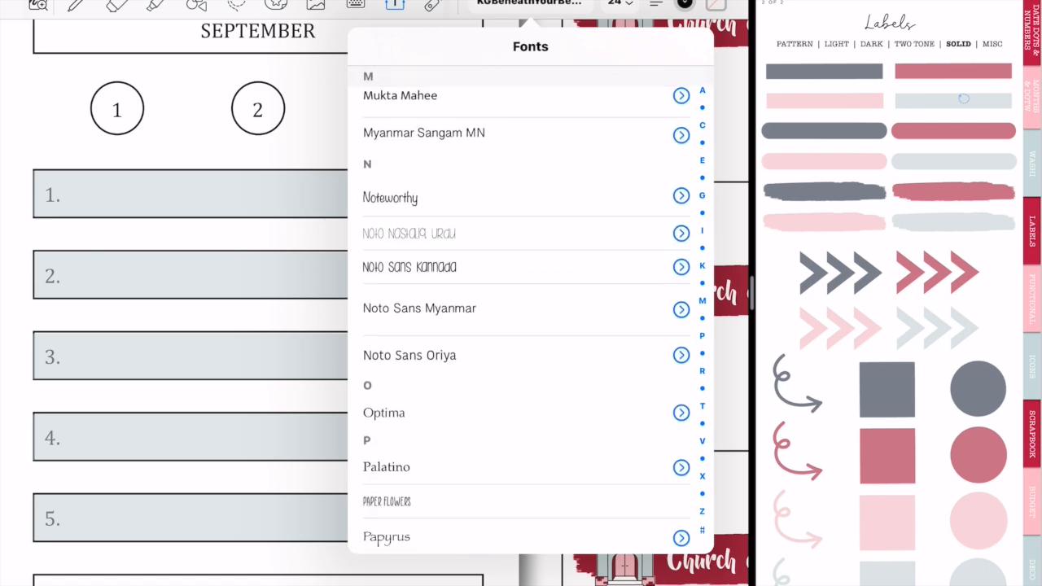
scroll("down", 3)
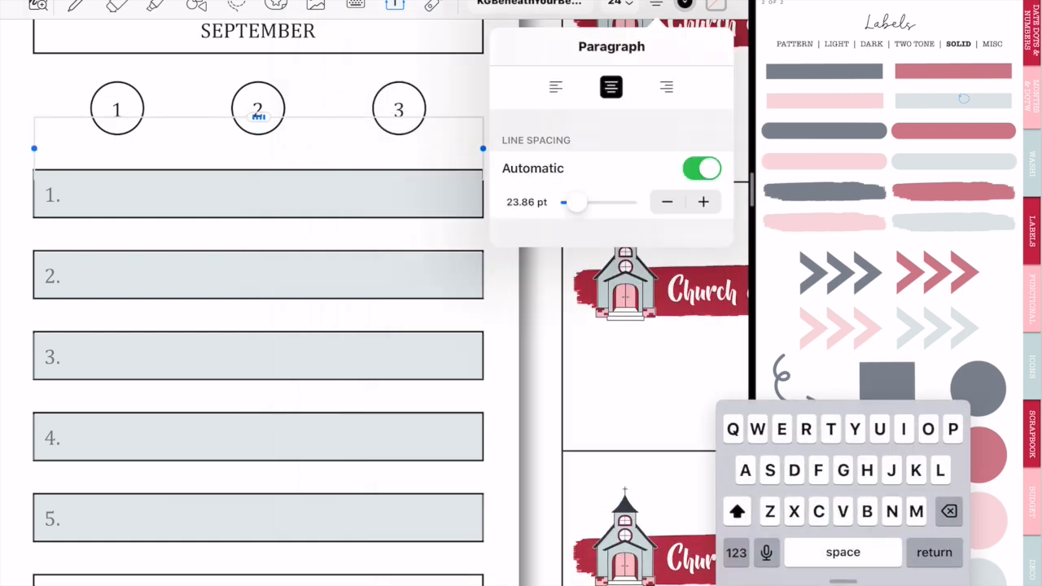
Type WEEKLIES, DAILY PLANS, HOMESCHOOL and MEMORIES into the pasted tab text boxes
type("WEEKLIES")
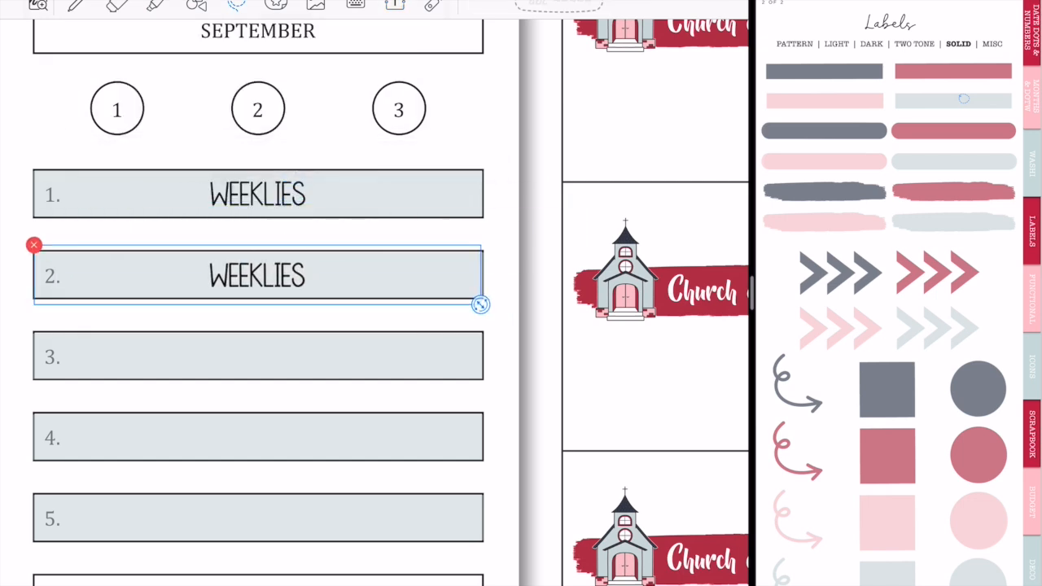
type("DAI")
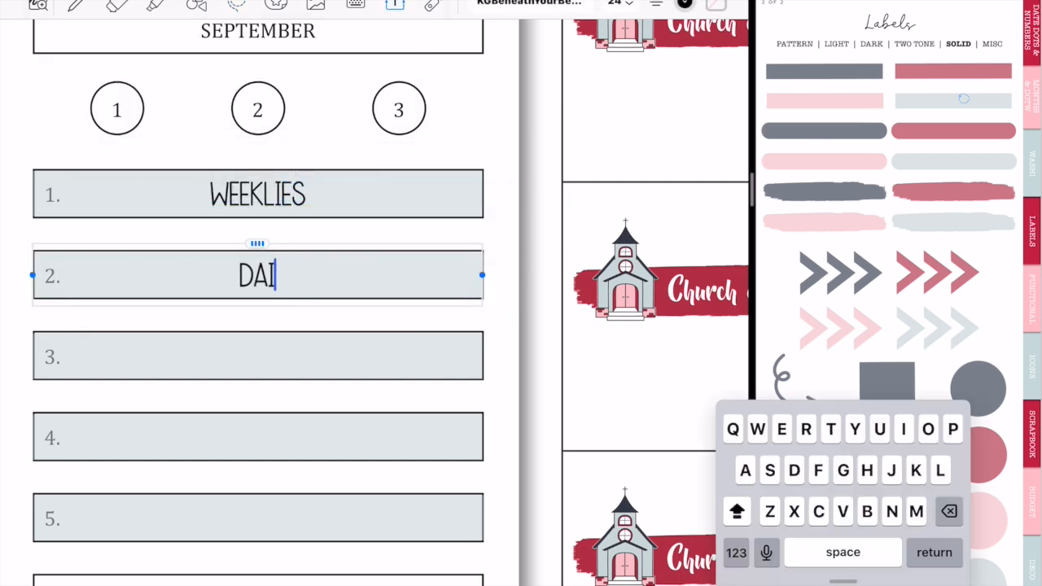
type("LY PLANS")
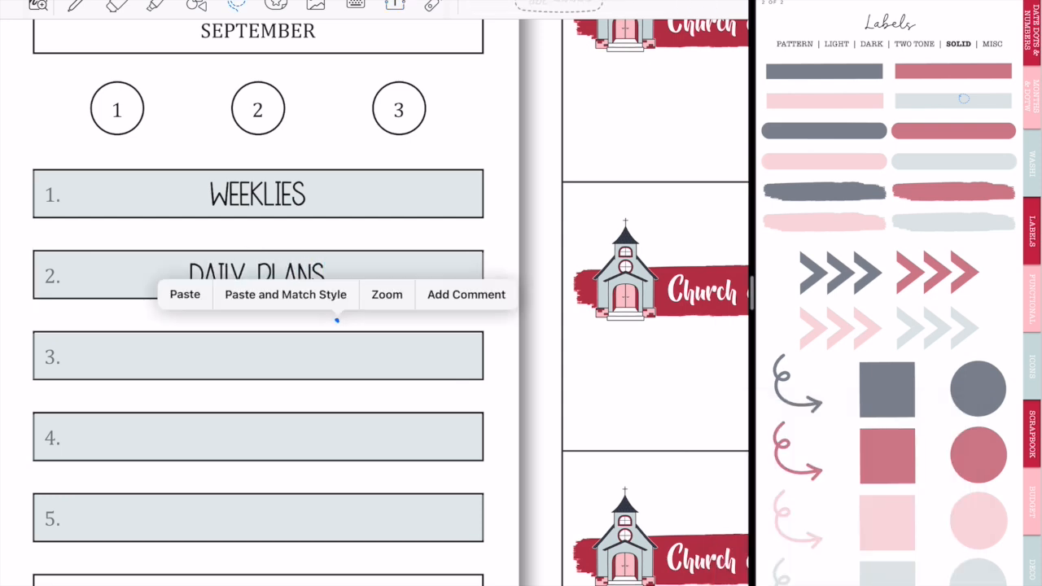
left_click(185, 294)
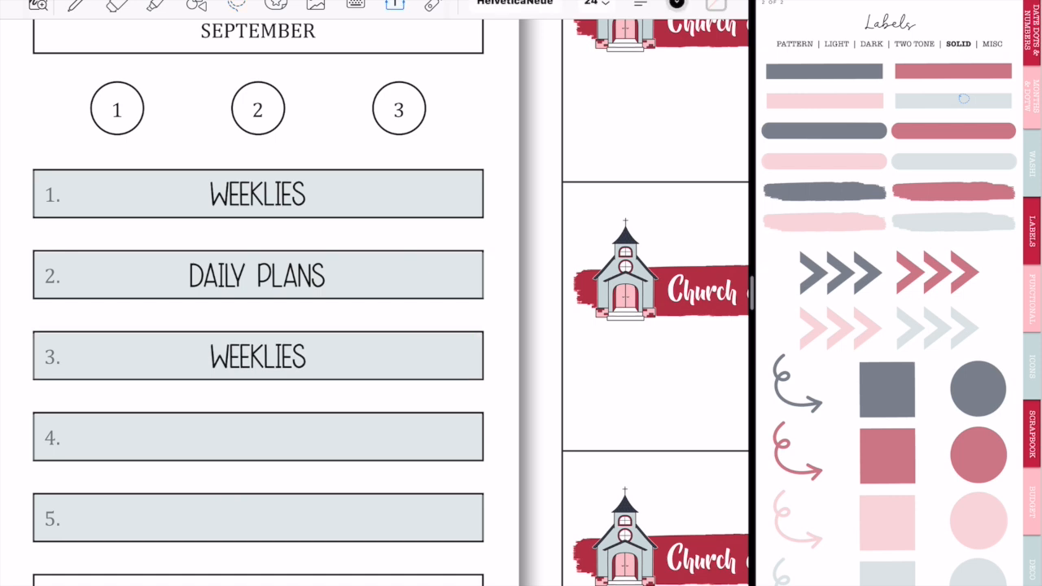
type("HOMESCHOOL")
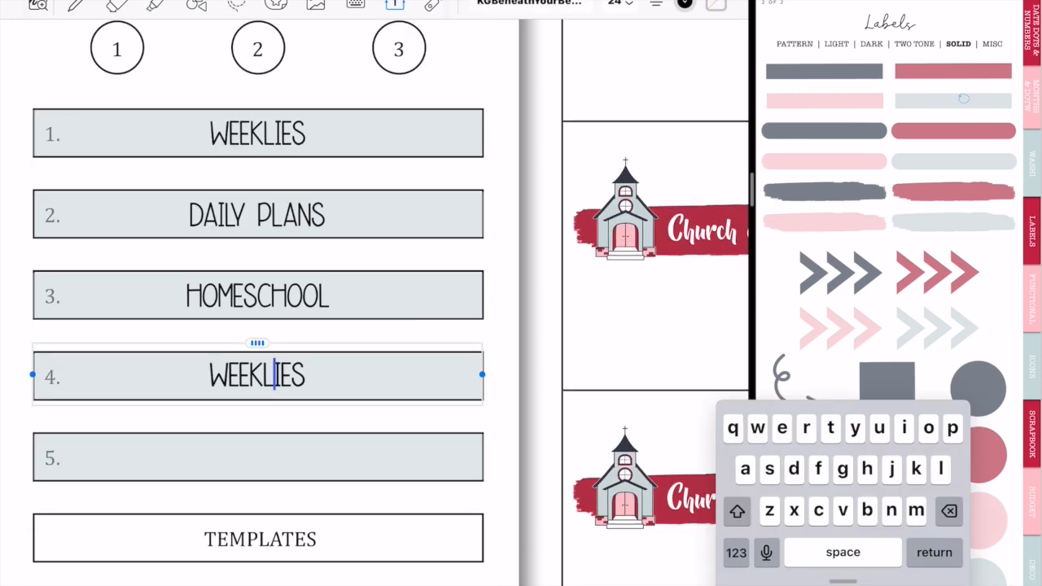
type("MEMORIES")
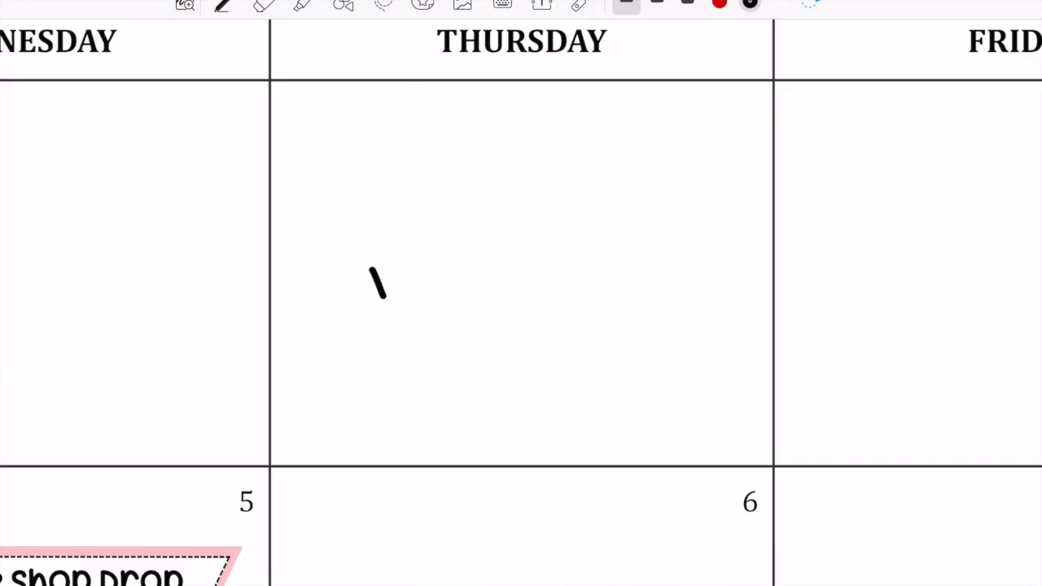
Switch to the eraser to remove the stray pen stroke in the Thursday cell
left_click(264, 5)
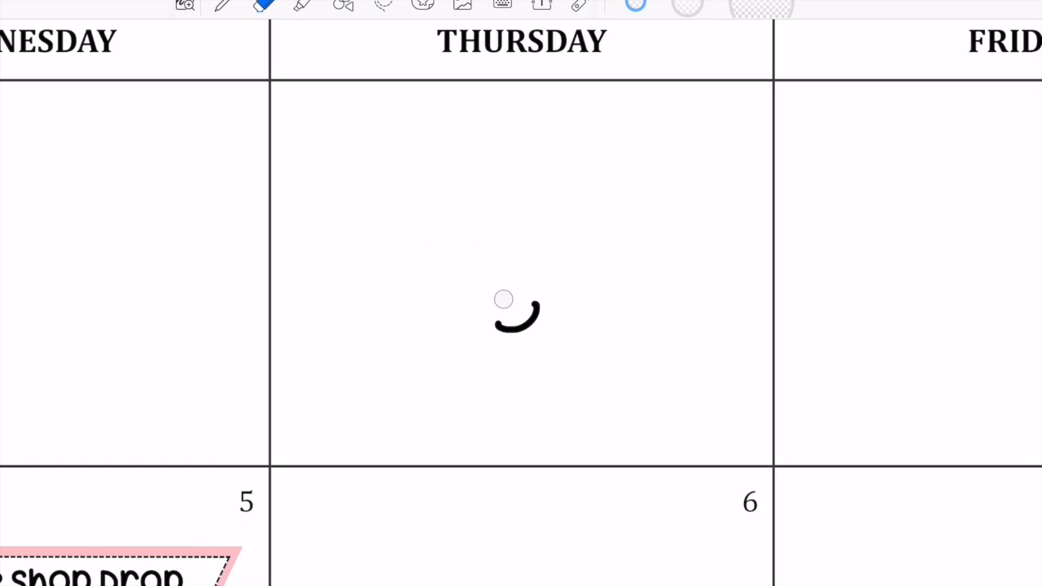